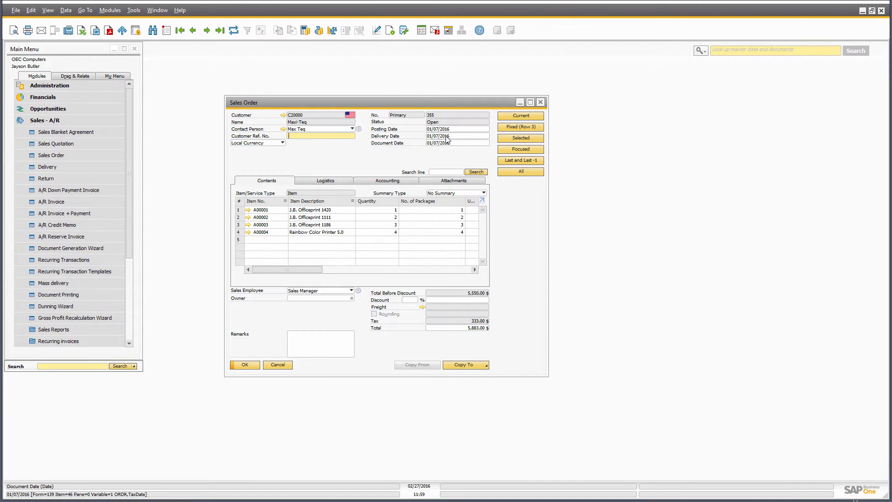
{"action": "mouse_move", "coordinate": [303, 168]}
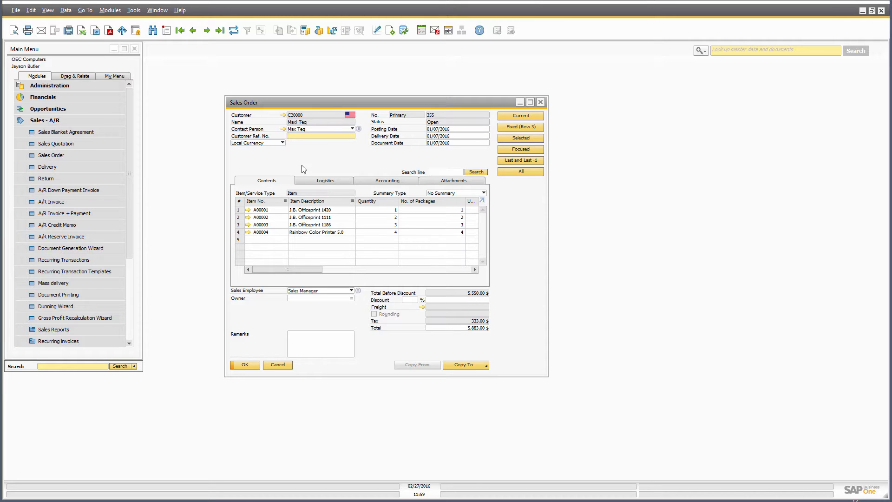
Open the Current button's UF-002 configuration and view its quantity and row-number message
{"action": "left_click", "coordinate": [320, 136]}
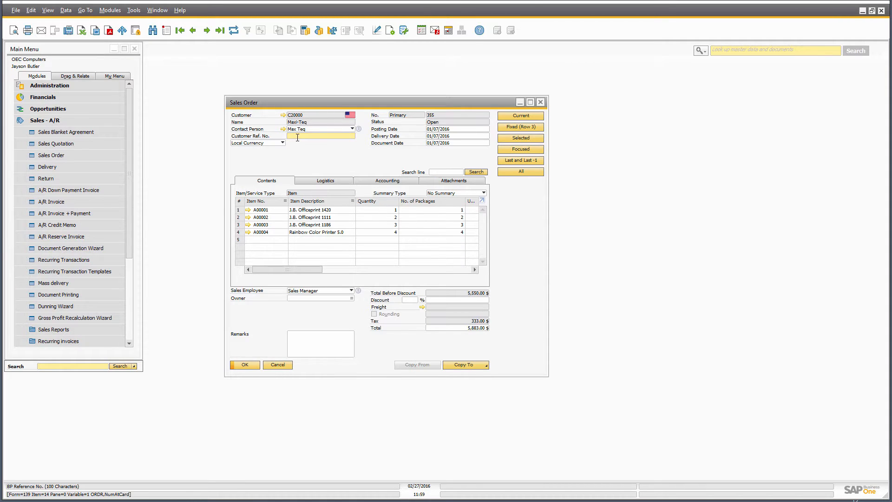
{"action": "right_click", "coordinate": [321, 137]}
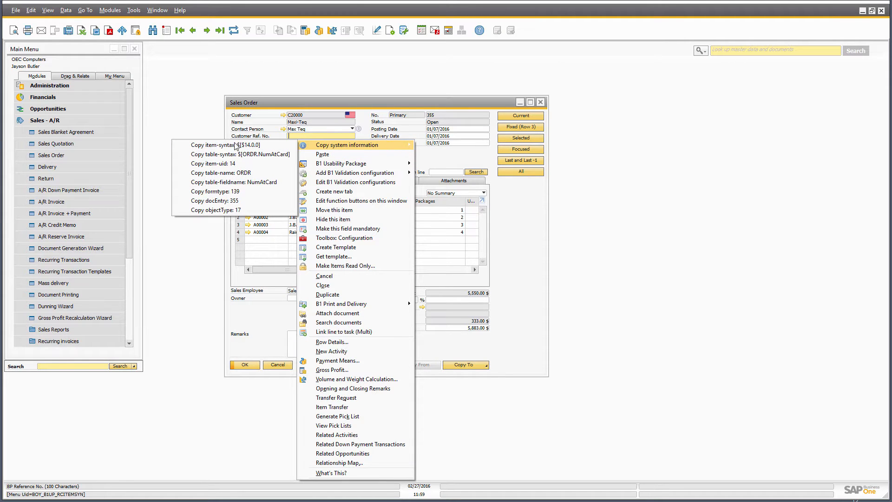
{"action": "mouse_move", "coordinate": [216, 145]}
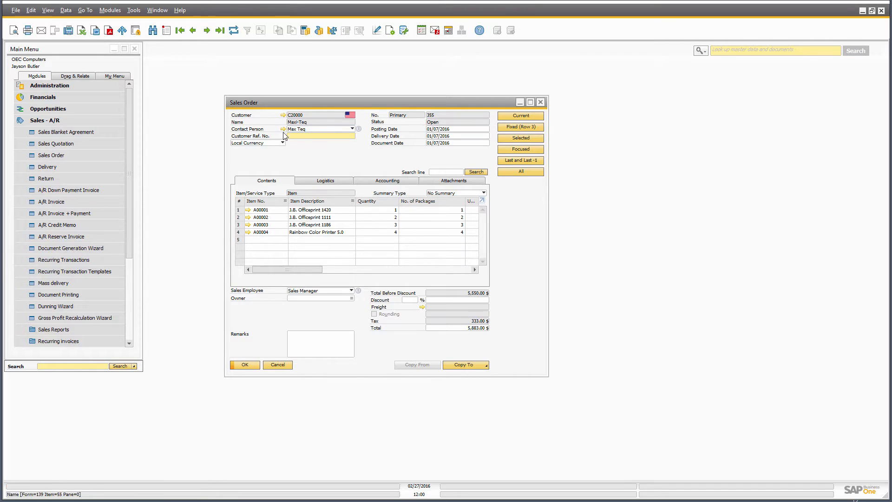
{"action": "left_click", "coordinate": [320, 135]}
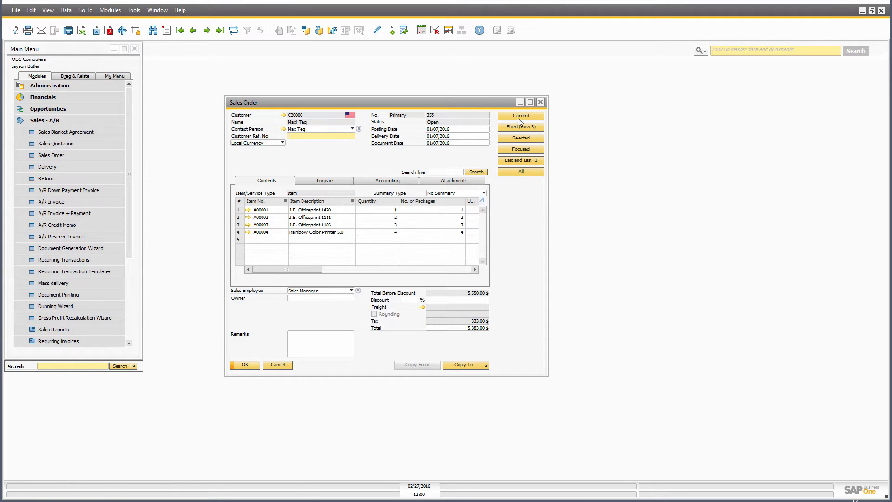
{"action": "left_click", "coordinate": [519, 116]}
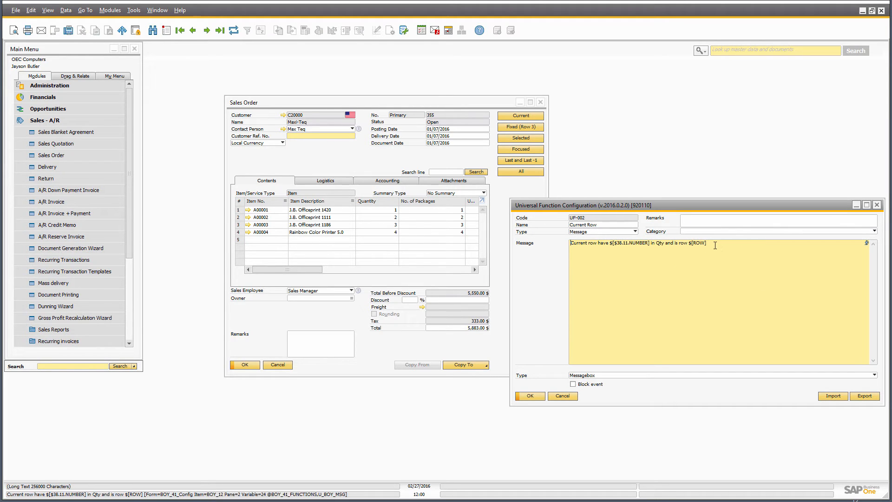
{"action": "double_click", "coordinate": [697, 243]}
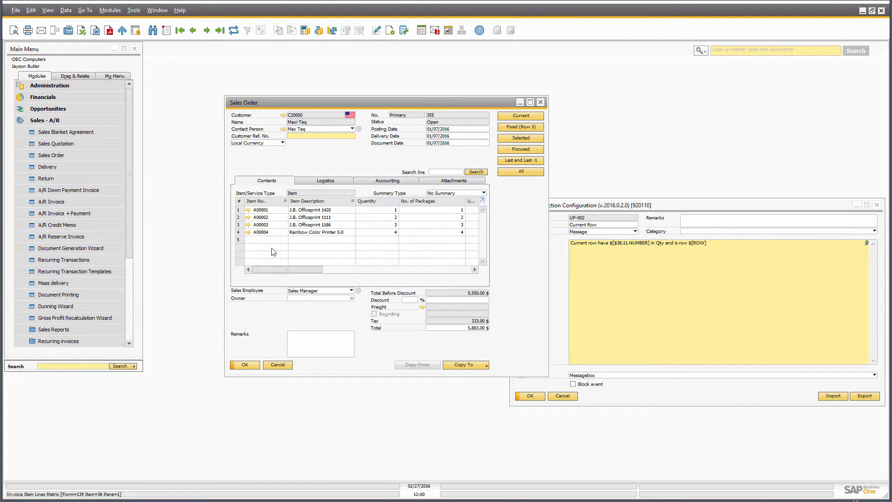
Open the item lines' B1 Validation, then dismiss the Current Row messages for rows 1 and 3
{"action": "right_click", "coordinate": [261, 210]}
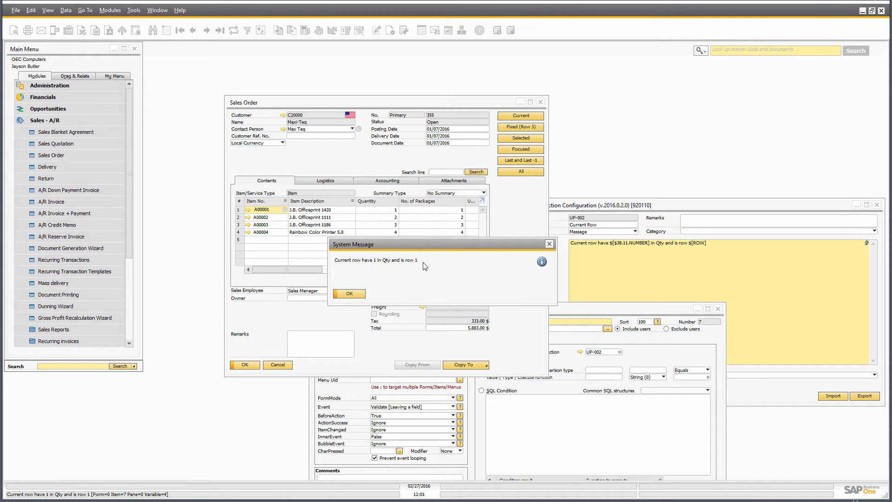
{"action": "left_click", "coordinate": [348, 294]}
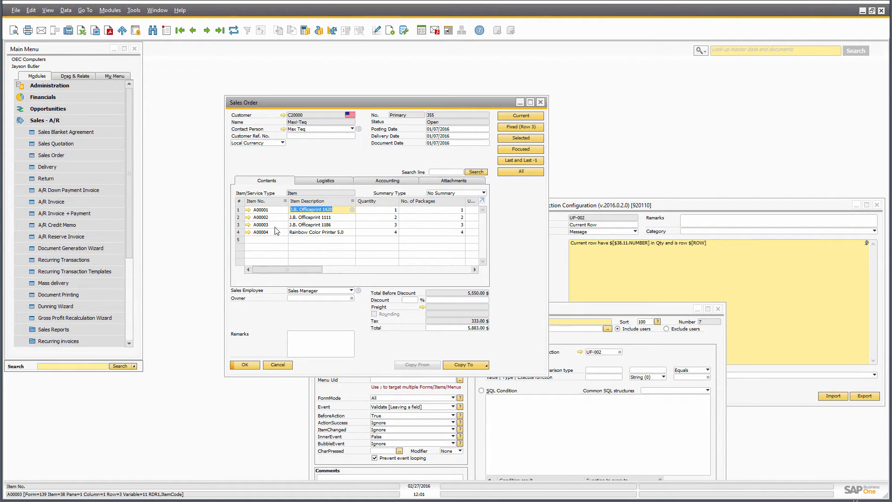
{"action": "left_click", "coordinate": [269, 223]}
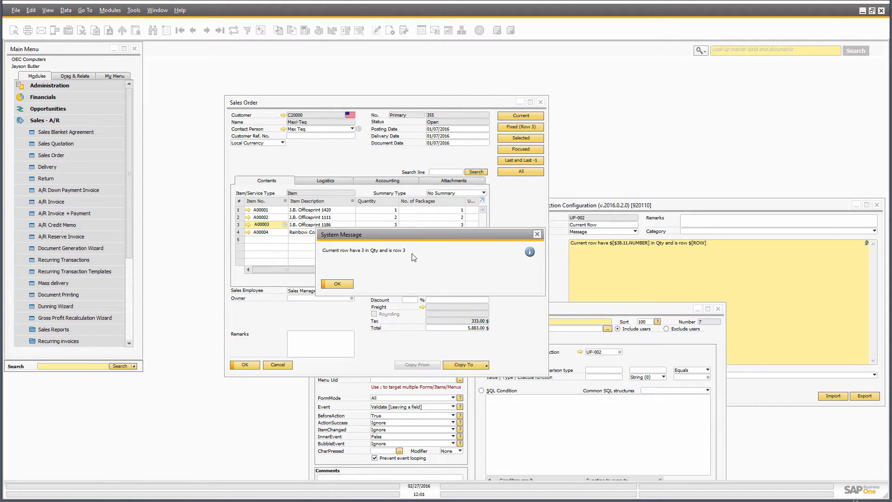
{"action": "left_click", "coordinate": [335, 284]}
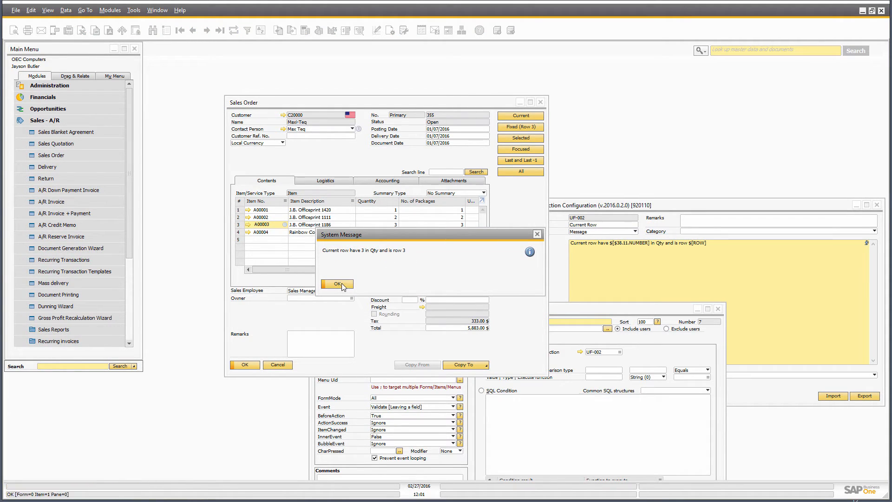
{"action": "left_click", "coordinate": [335, 283]}
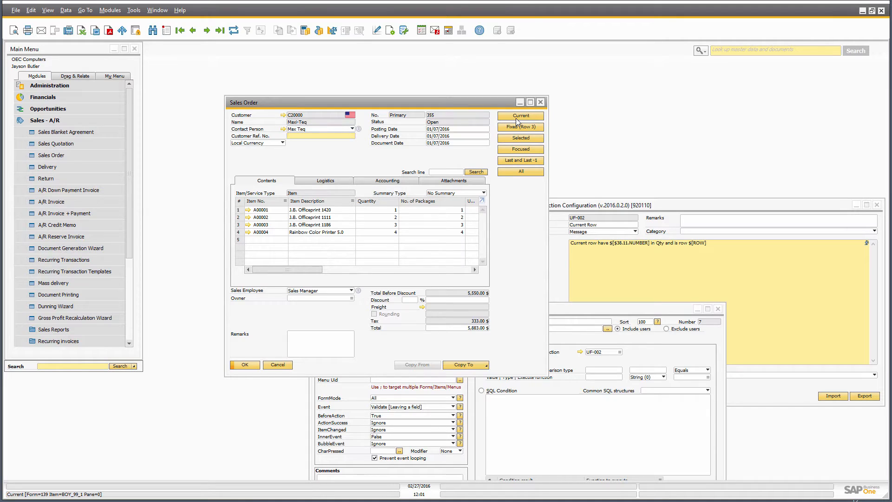
Run the Current function from the header field and dismiss its 'Qty 1, row -1' message
{"action": "left_click", "coordinate": [327, 135]}
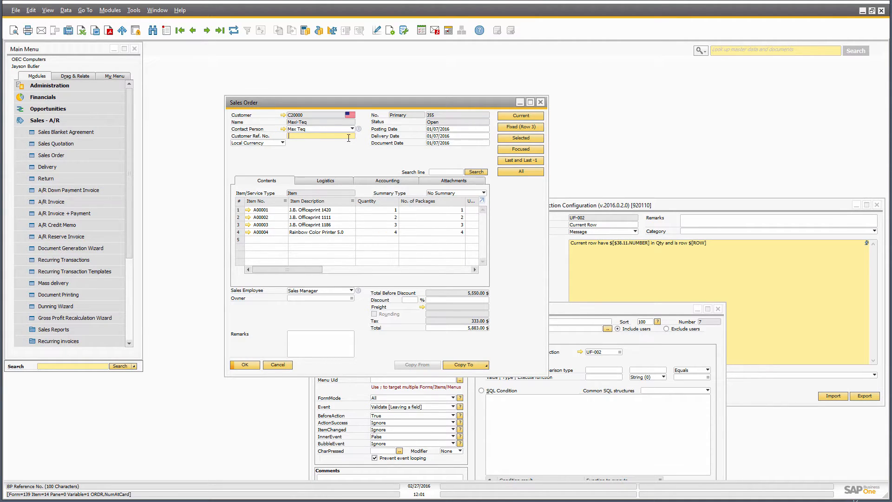
{"action": "left_click", "coordinate": [518, 116]}
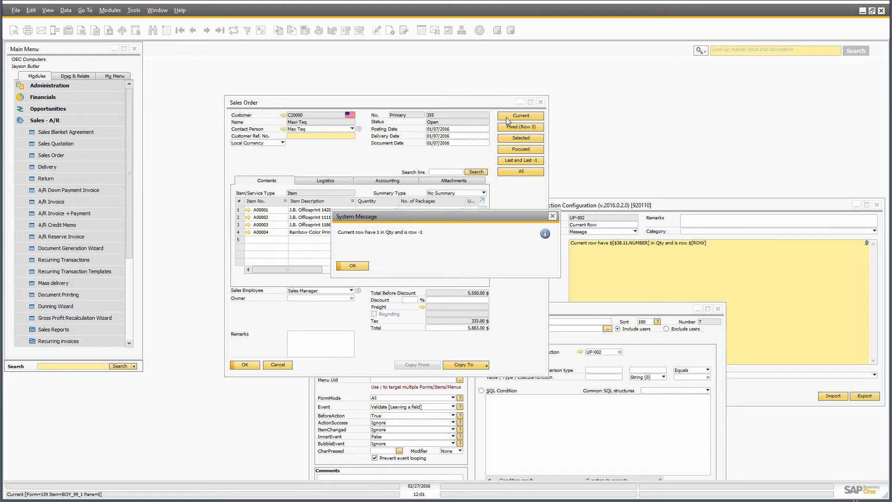
{"action": "left_click_drag", "start_coordinate": [357, 216], "coordinate": [334, 249]}
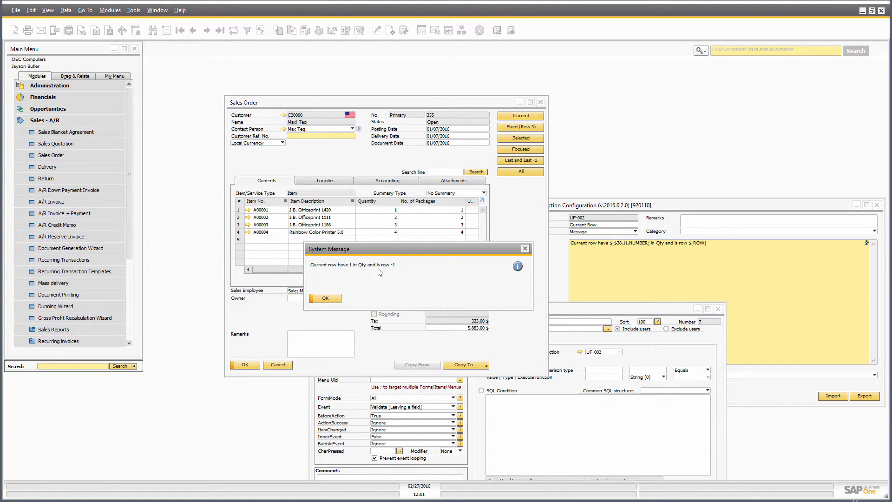
{"action": "mouse_move", "coordinate": [408, 274]}
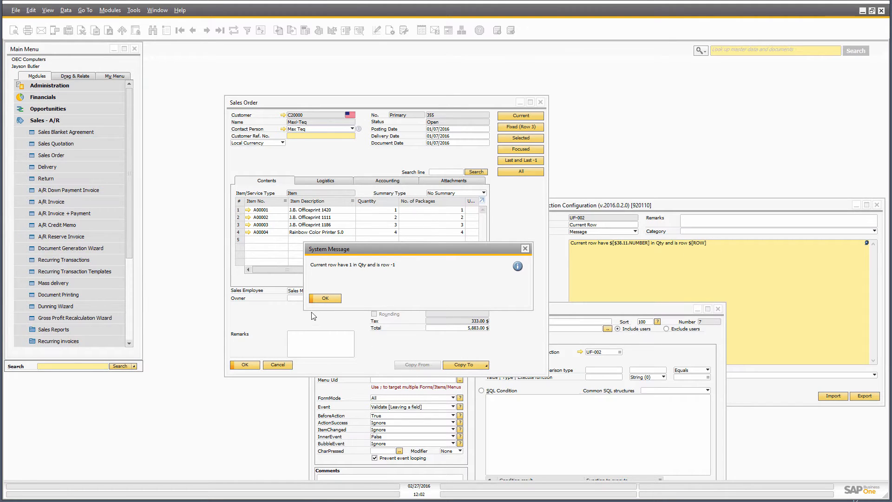
{"action": "left_click", "coordinate": [324, 297]}
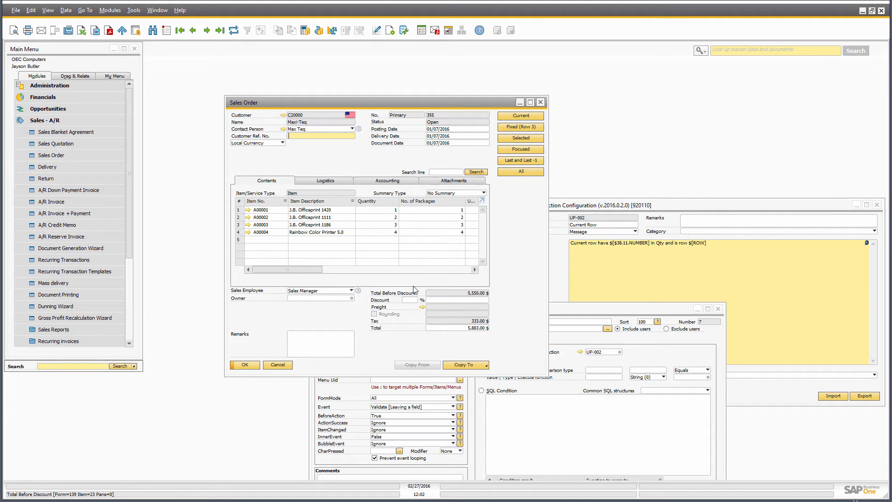
{"action": "mouse_move", "coordinate": [517, 243]}
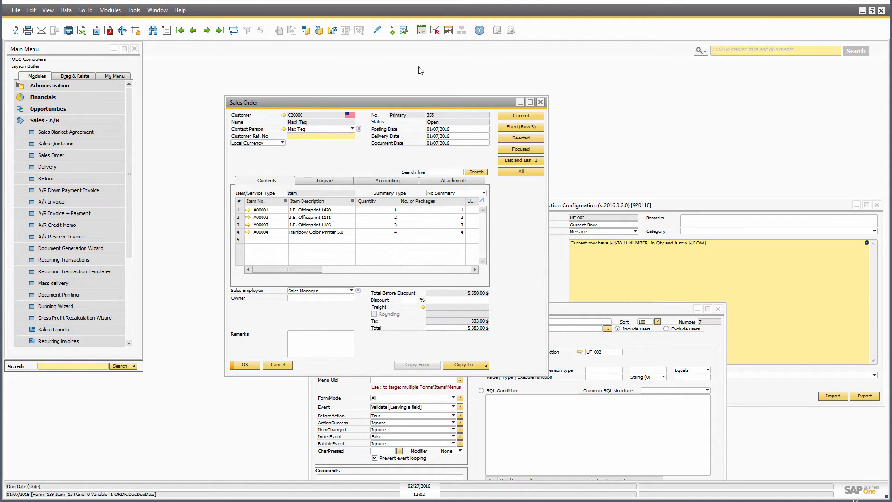
{"action": "mouse_move", "coordinate": [347, 265]}
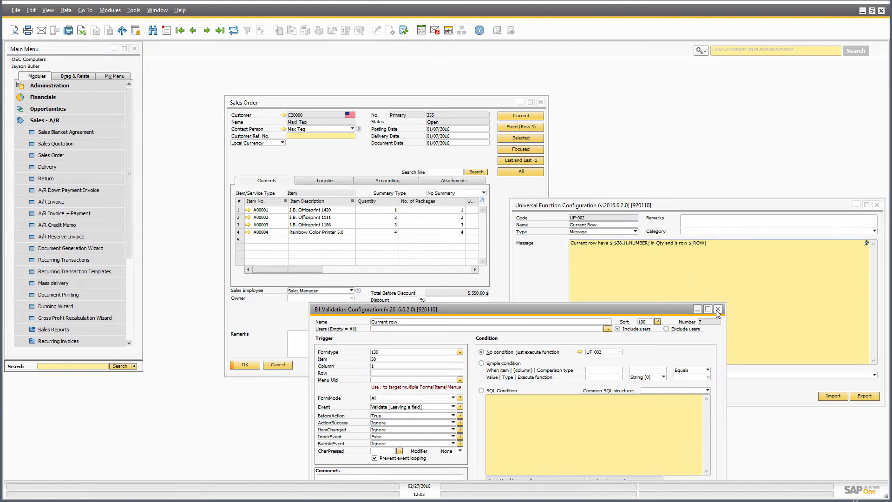
Close the validation, run the Fixed (Row 3) function, and dismiss 'Row 3 have Qty 3'
{"action": "left_click", "coordinate": [716, 309]}
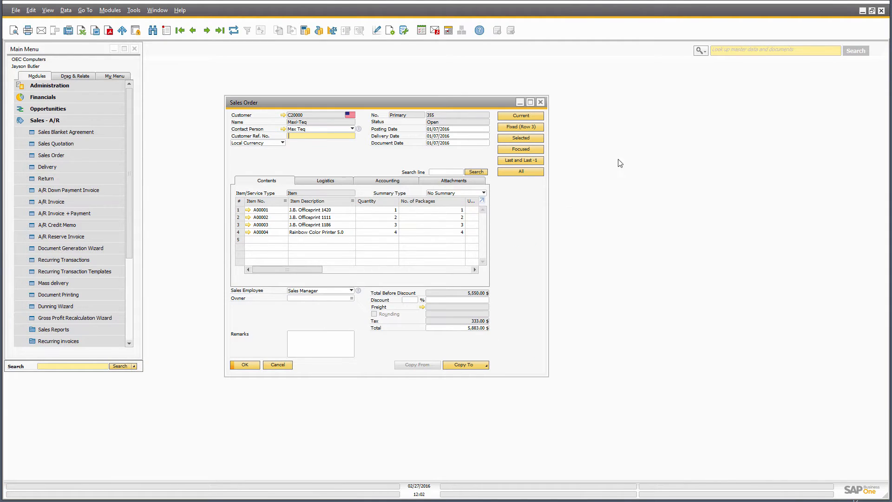
{"action": "right_click", "coordinate": [506, 128]}
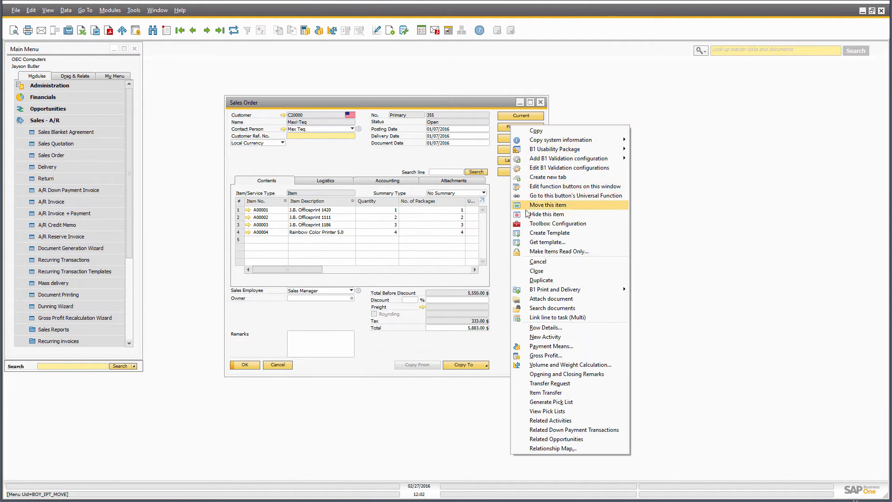
{"action": "left_click", "coordinate": [575, 195]}
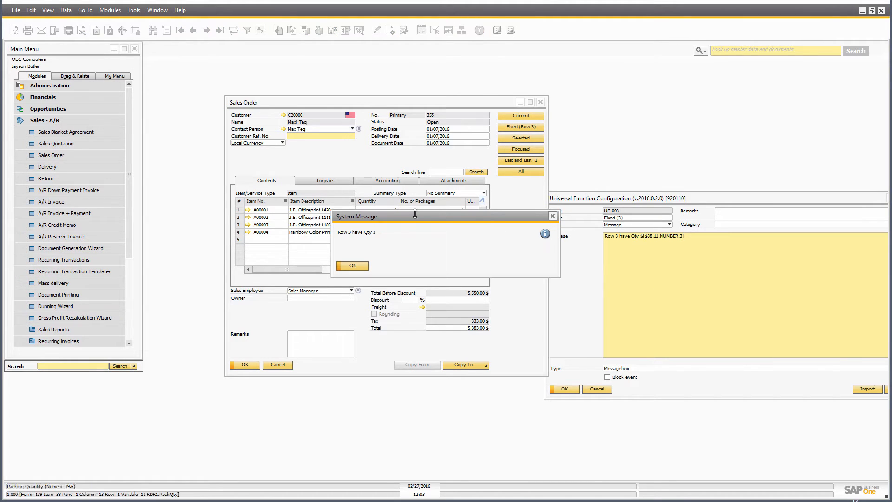
{"action": "left_click_drag", "start_coordinate": [415, 216], "coordinate": [322, 235]}
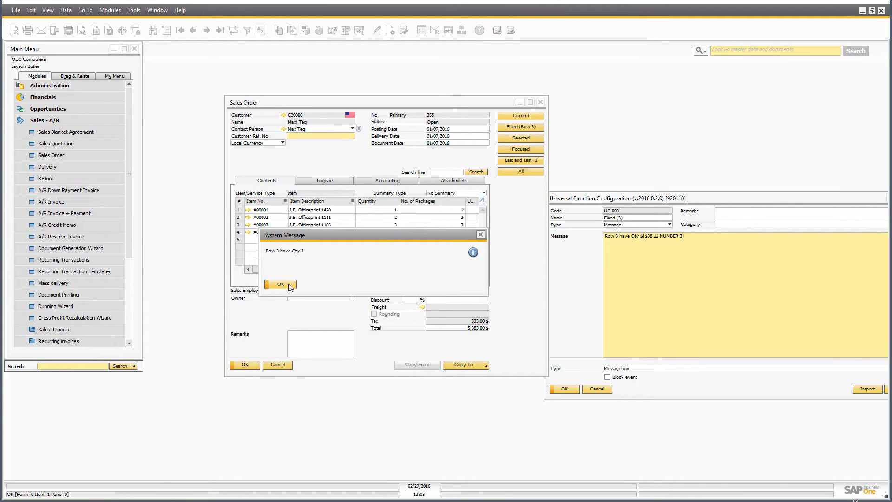
{"action": "left_click", "coordinate": [279, 284]}
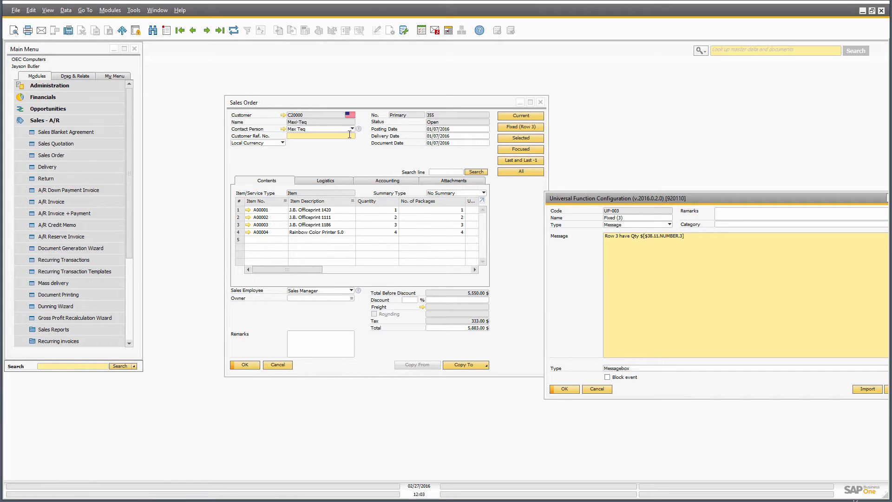
Close the business partner record and open the Fixed function UF-003 settings
{"action": "left_click", "coordinate": [321, 136]}
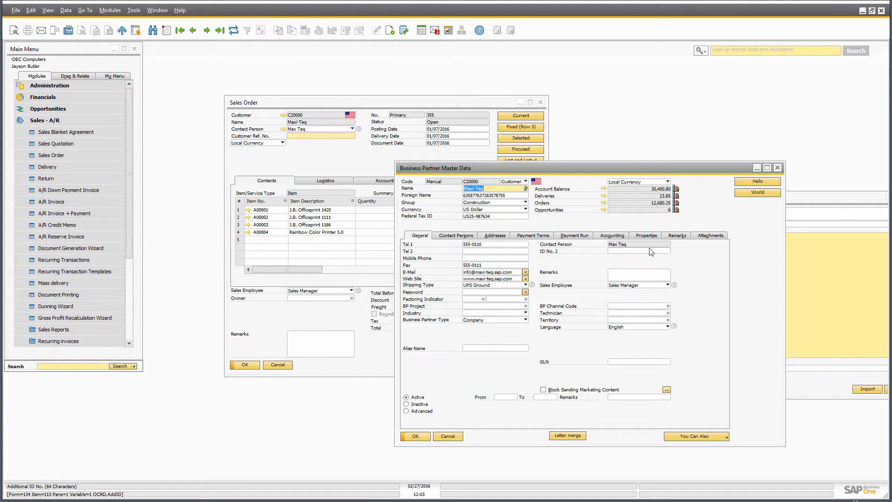
{"action": "left_click", "coordinate": [646, 235]}
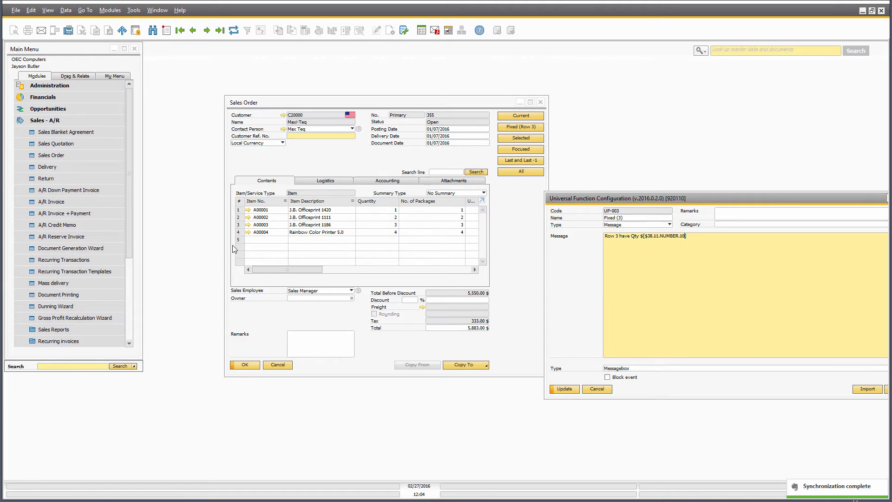
Save the Fixed message referencing row 3's quantity and test Fixed (Row 3)
{"action": "left_click", "coordinate": [563, 389]}
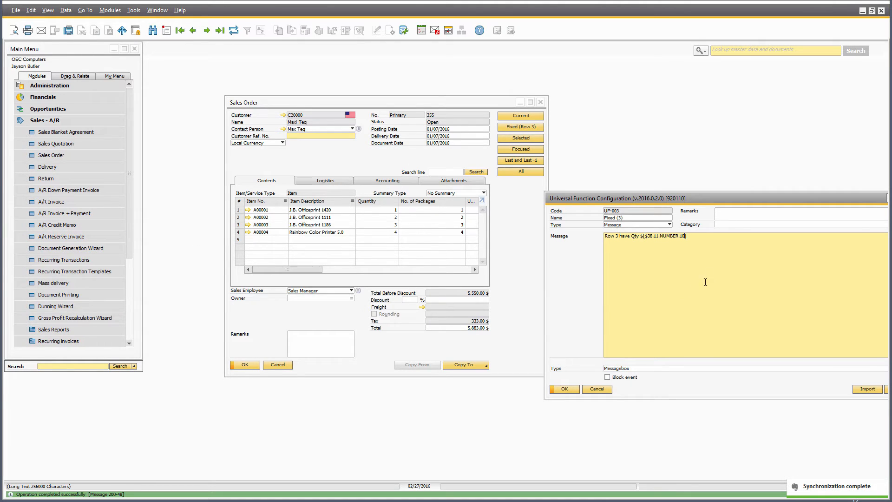
{"action": "mouse_move", "coordinate": [523, 239]}
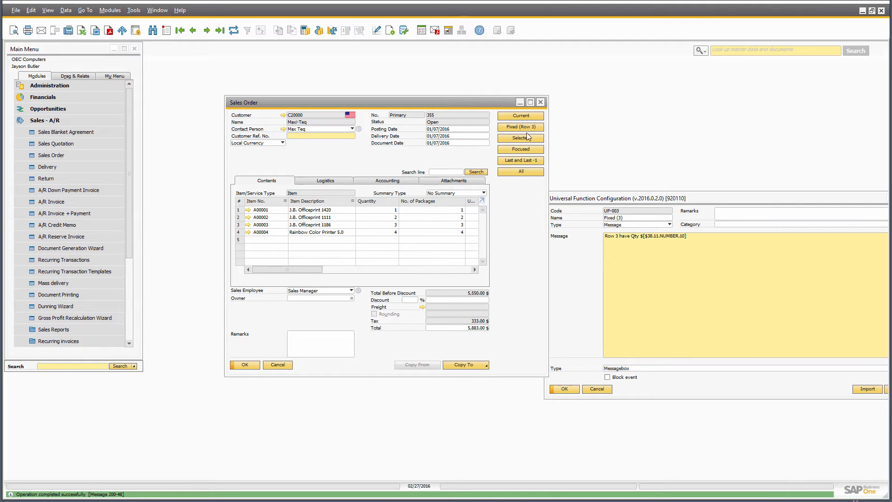
{"action": "left_click", "coordinate": [519, 127]}
{"action": "type", "text": "3"}
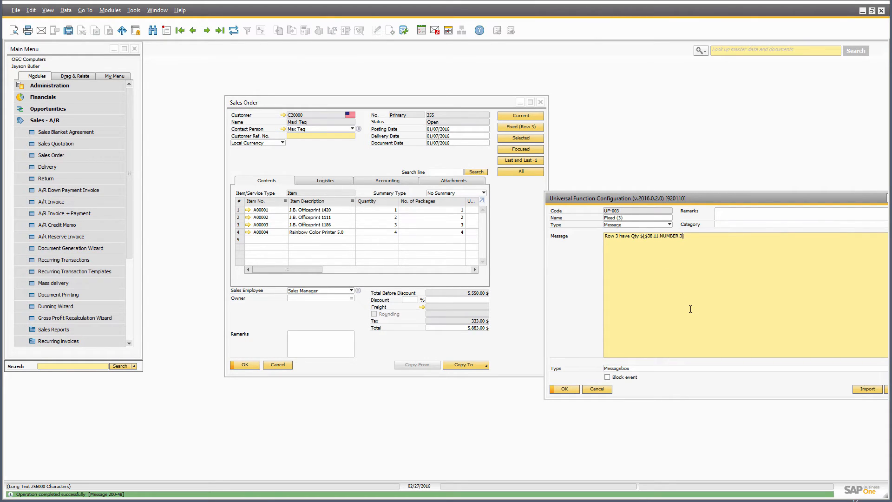
{"action": "mouse_move", "coordinate": [537, 207]}
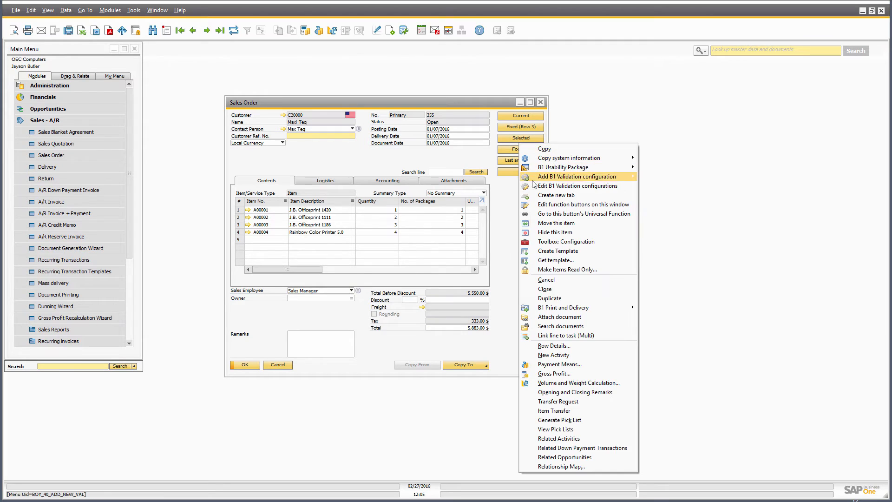
Open the Selected function and confirm its quantity messages for selected rows 3 and 4
{"action": "left_click", "coordinate": [574, 176]}
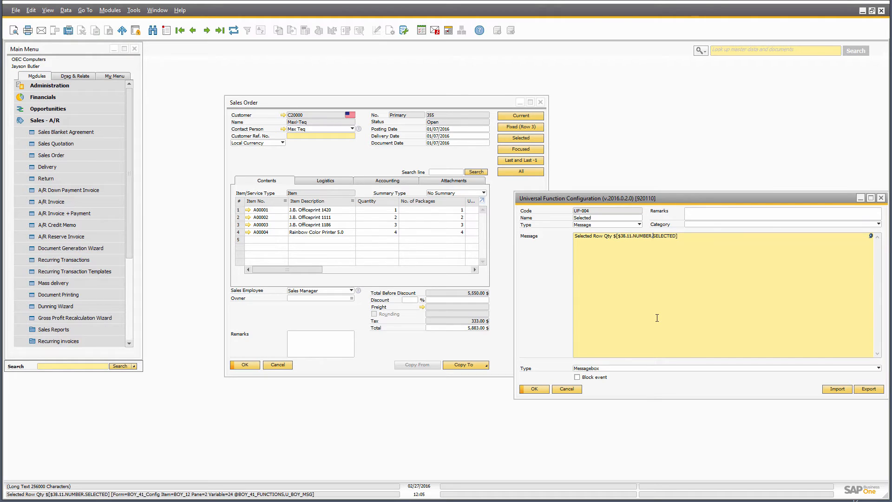
{"action": "double_click", "coordinate": [663, 236]}
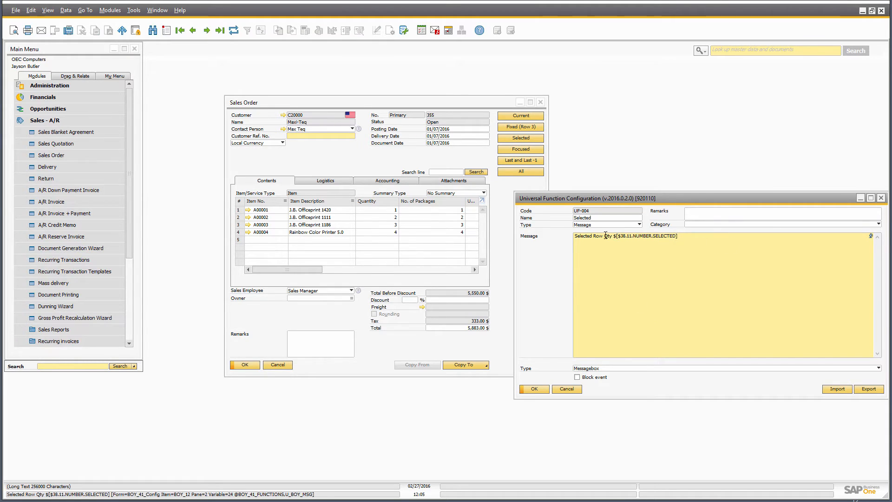
{"action": "left_click", "coordinate": [245, 224]}
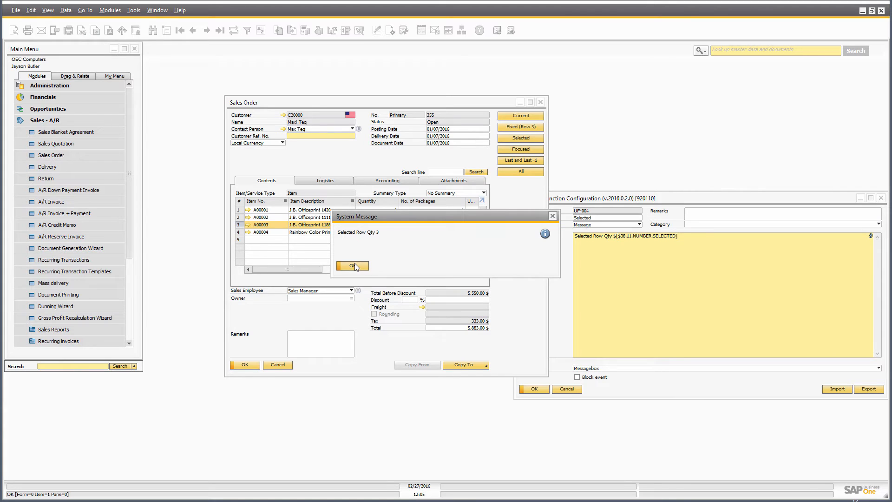
{"action": "left_click", "coordinate": [352, 266]}
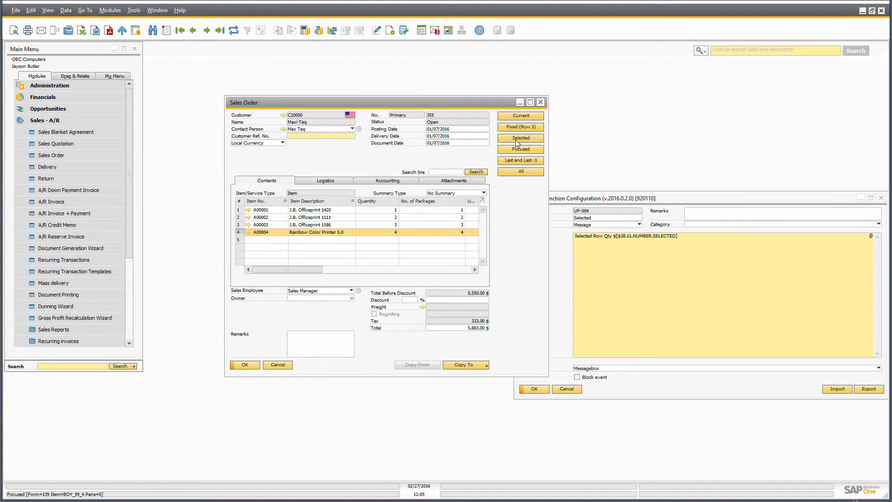
{"action": "left_click", "coordinate": [518, 137]}
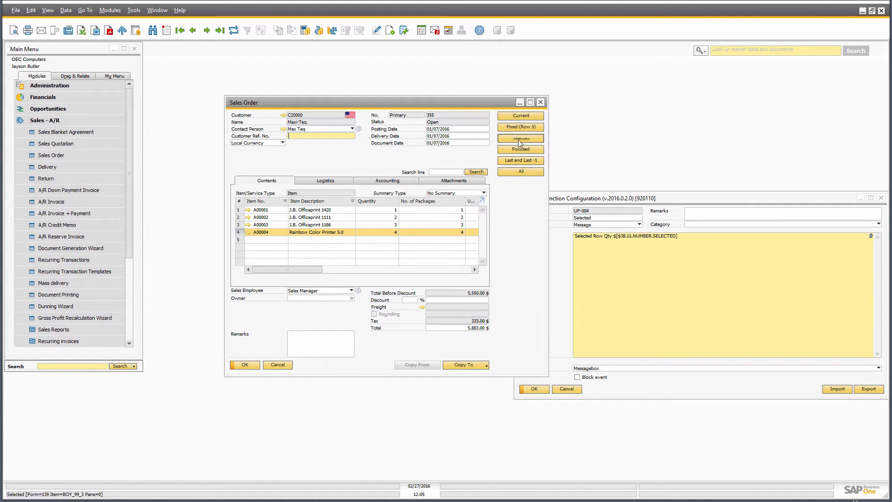
{"action": "left_click", "coordinate": [519, 138]}
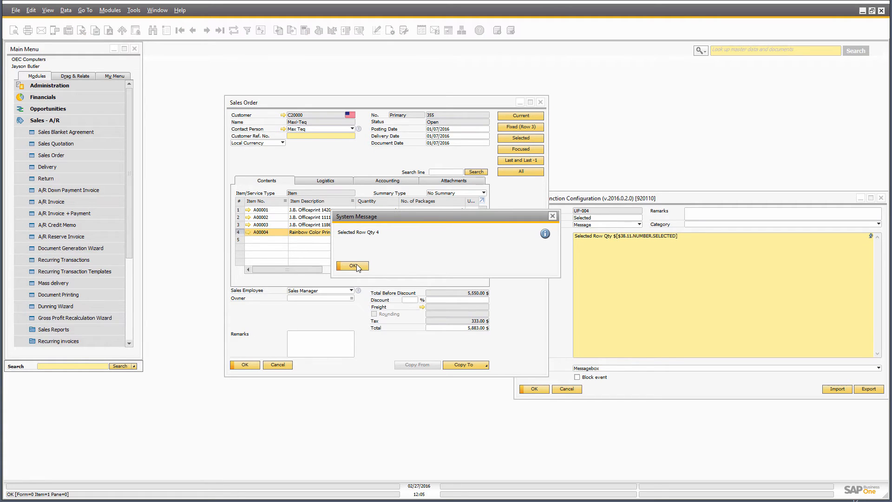
{"action": "left_click", "coordinate": [351, 265]}
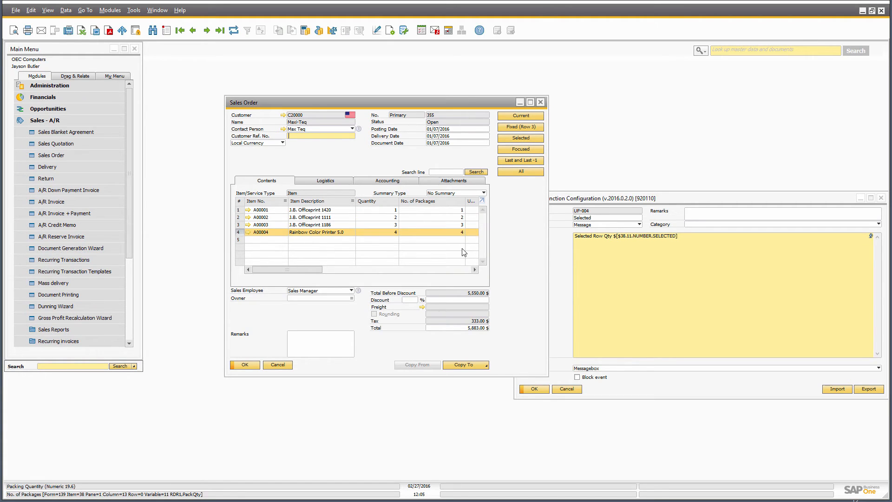
Clear the row selection, run the function, dismiss 'Selected Row Qty 1', and focus a quantity cell
{"action": "left_click", "coordinate": [238, 240]}
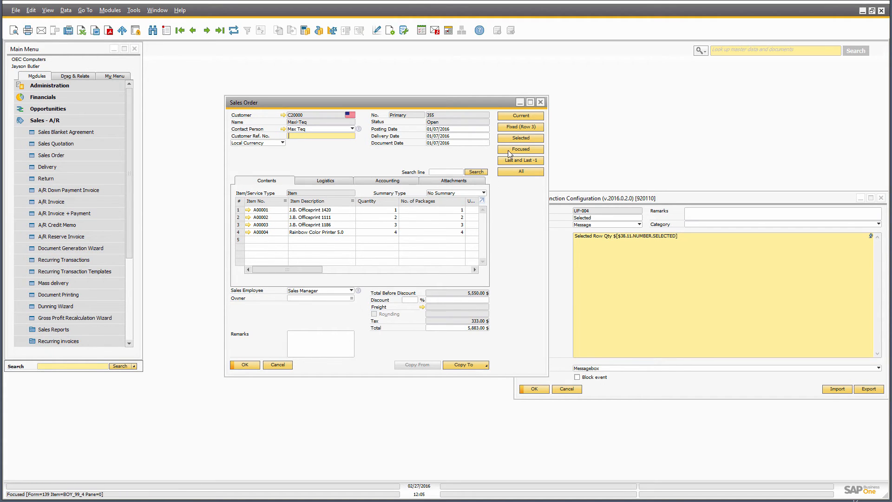
{"action": "left_click", "coordinate": [519, 138]}
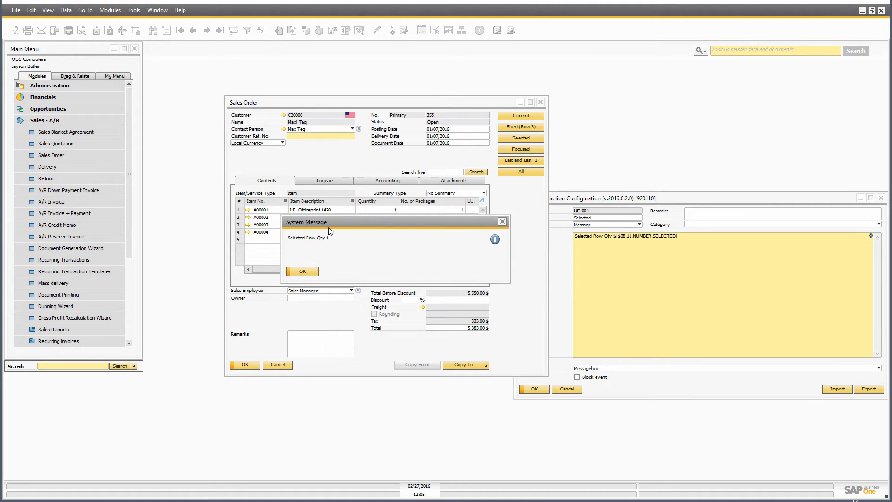
{"action": "mouse_move", "coordinate": [357, 241]}
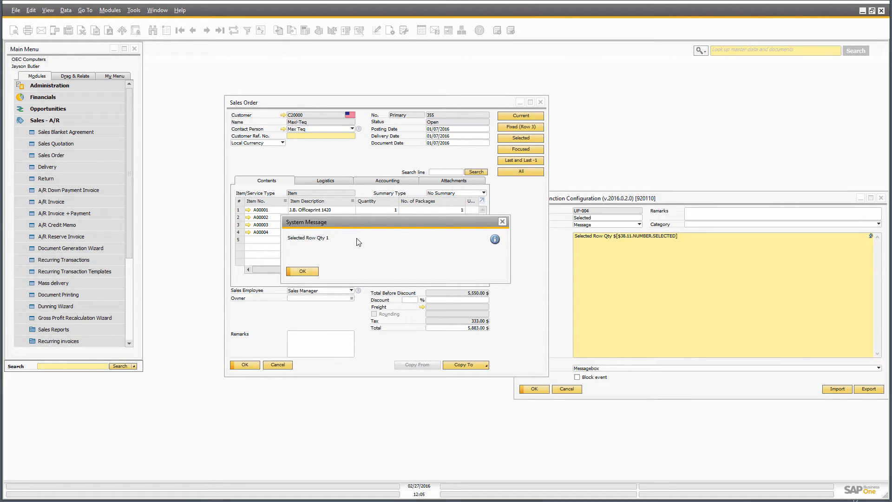
{"action": "mouse_move", "coordinate": [357, 245]}
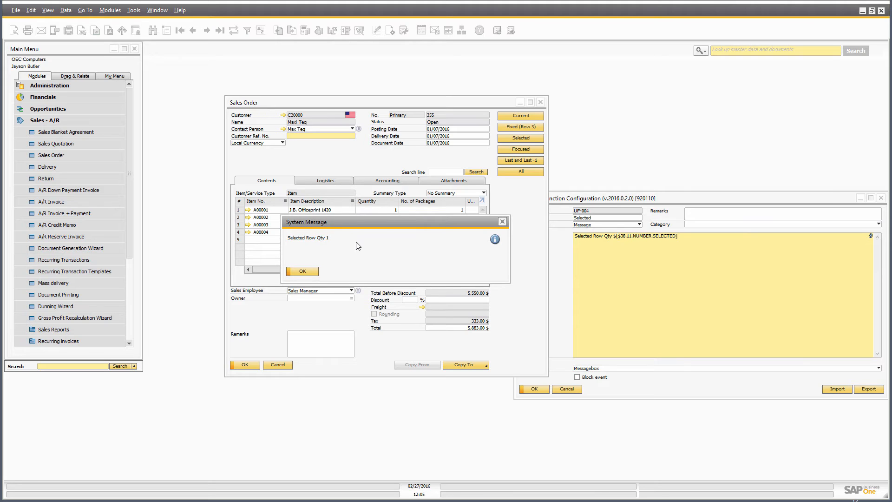
{"action": "mouse_move", "coordinate": [369, 250]}
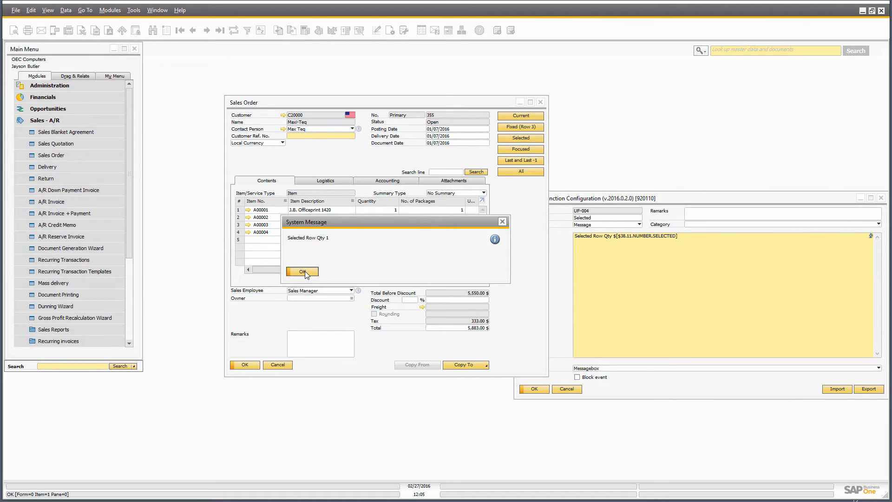
{"action": "left_click", "coordinate": [302, 271]}
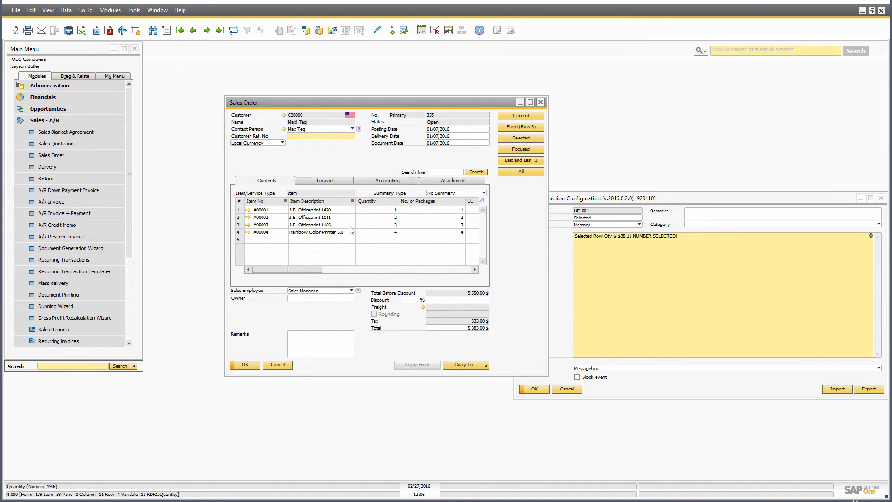
{"action": "left_click", "coordinate": [239, 217]}
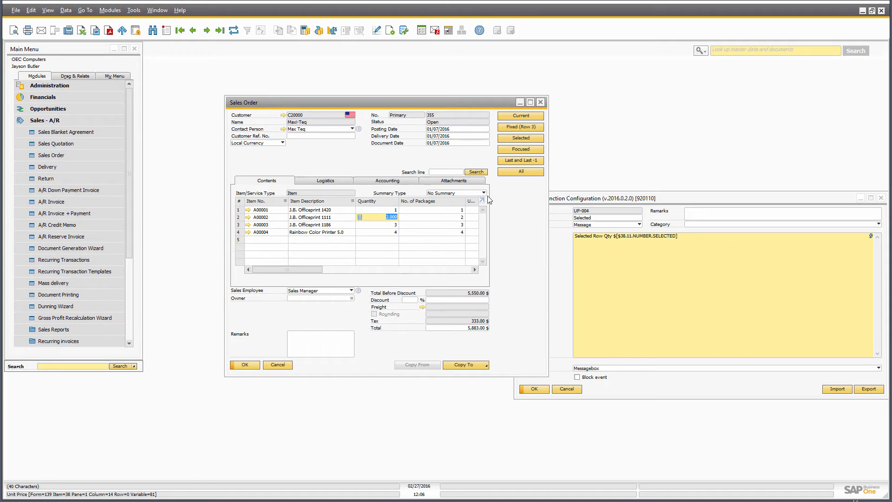
Run the Focused function on focused rows, dismissing its Qty 2, 4 and 1 messages
{"action": "left_click", "coordinate": [519, 149]}
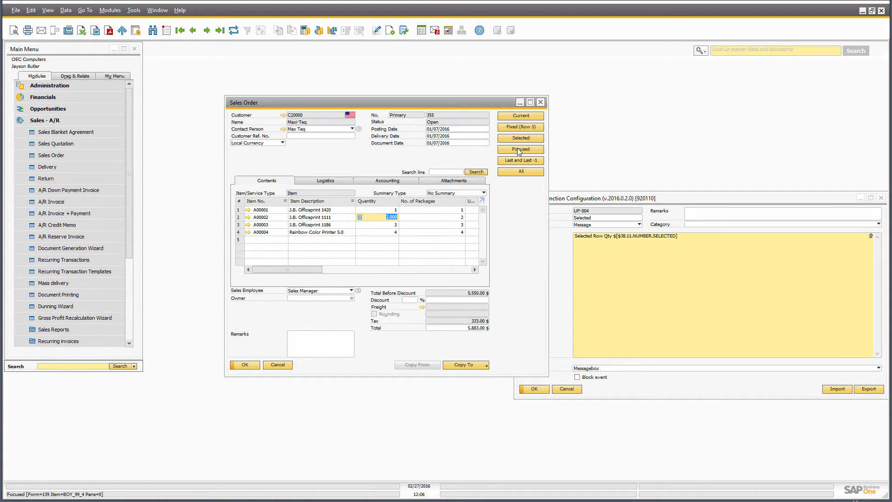
{"action": "left_click", "coordinate": [380, 217]}
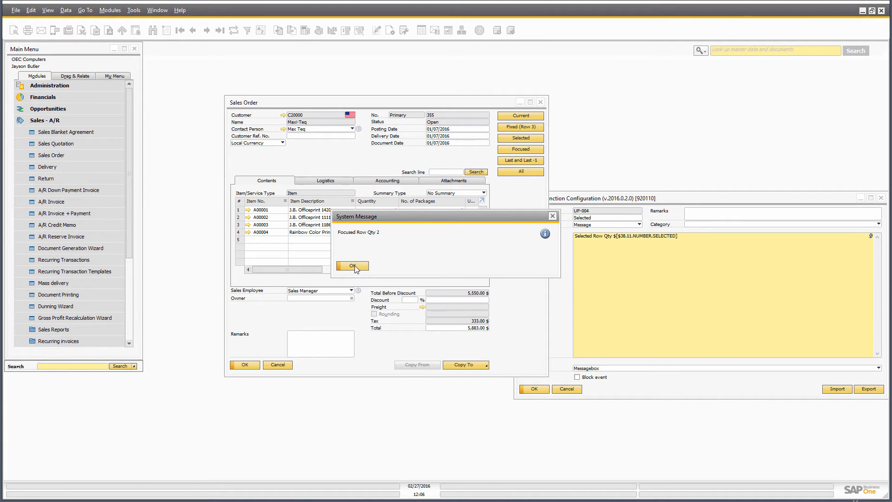
{"action": "left_click", "coordinate": [352, 266]}
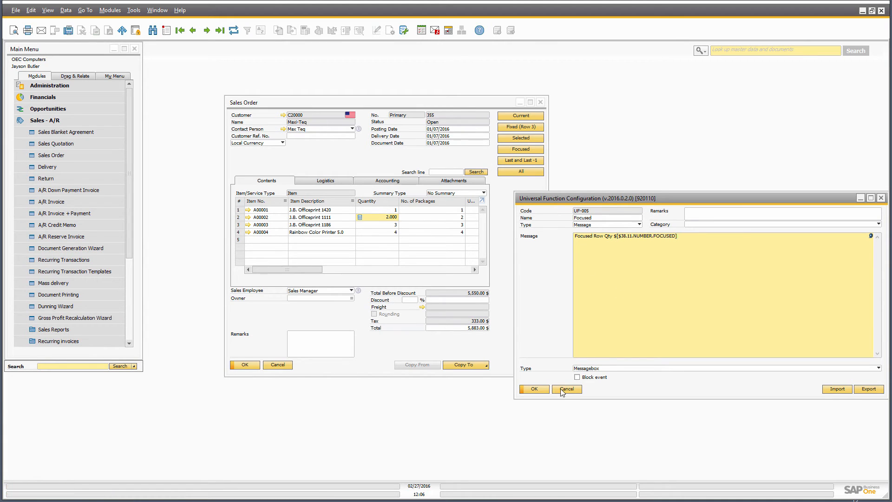
{"action": "left_click", "coordinate": [566, 388]}
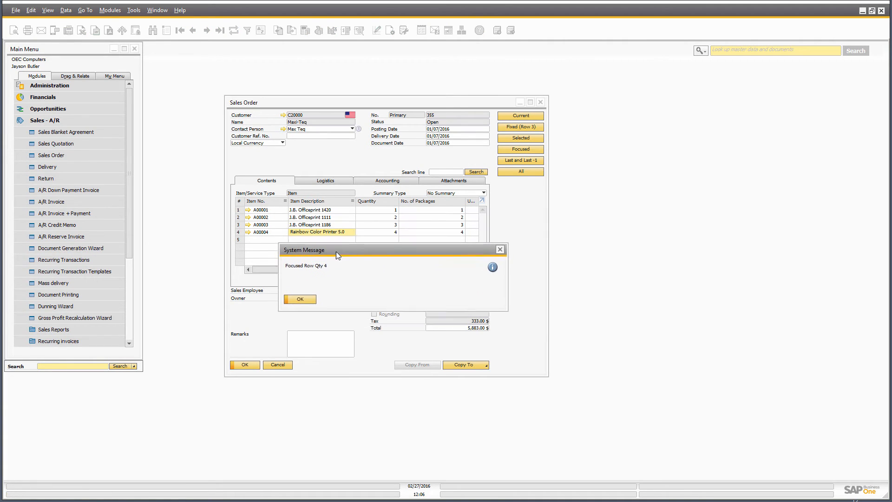
{"action": "left_click", "coordinate": [299, 295]}
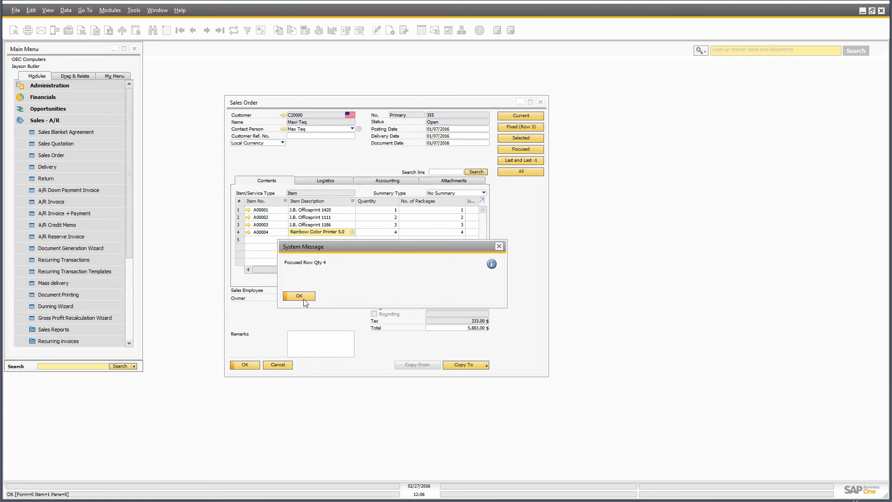
{"action": "left_click", "coordinate": [298, 296]}
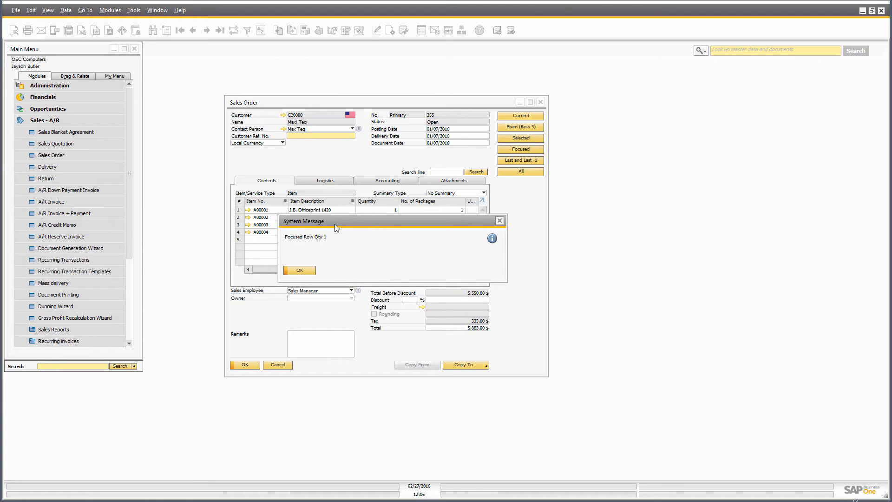
{"action": "left_click", "coordinate": [299, 270]}
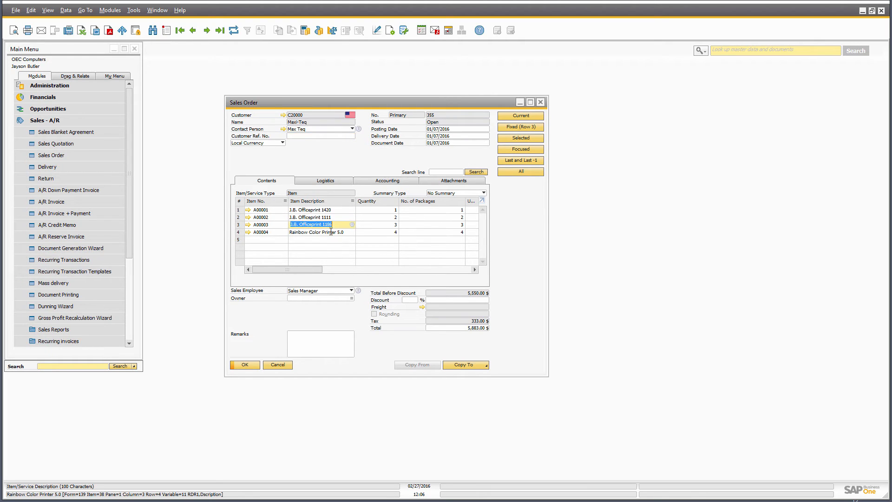
Open the Last and Last-1 function's SET macro for last-row item A00001 and prior-row quantity 10
{"action": "left_click", "coordinate": [313, 217]}
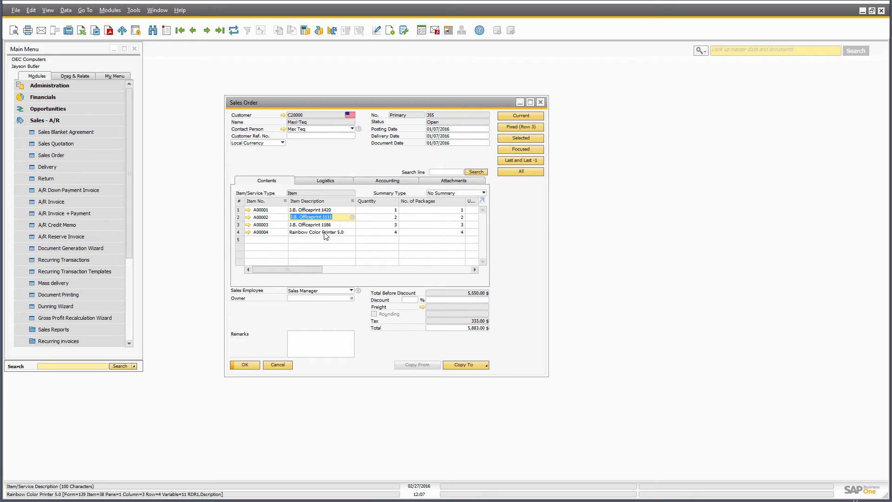
{"action": "right_click", "coordinate": [325, 236]}
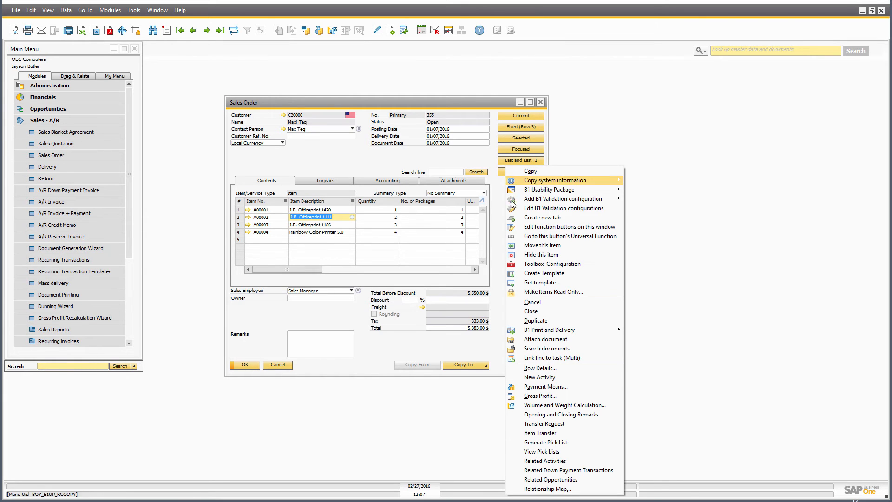
{"action": "left_click", "coordinate": [569, 236]}
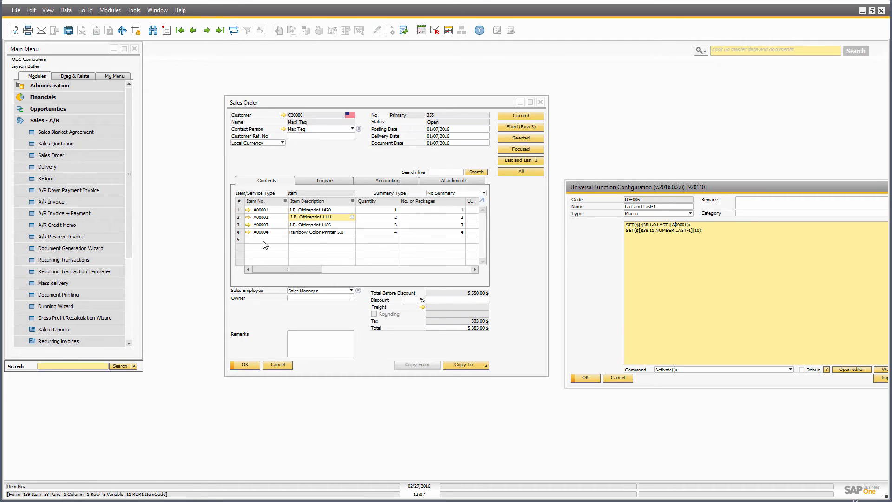
{"action": "double_click", "coordinate": [678, 223]}
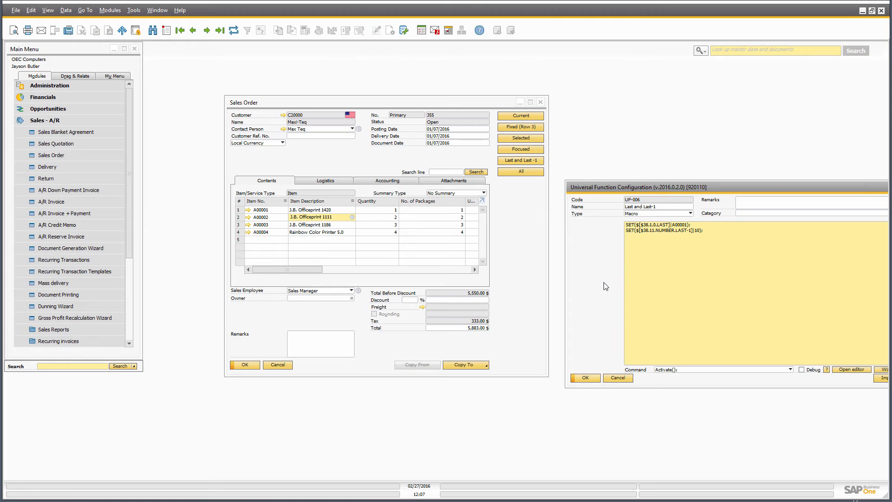
{"action": "mouse_move", "coordinate": [622, 279]}
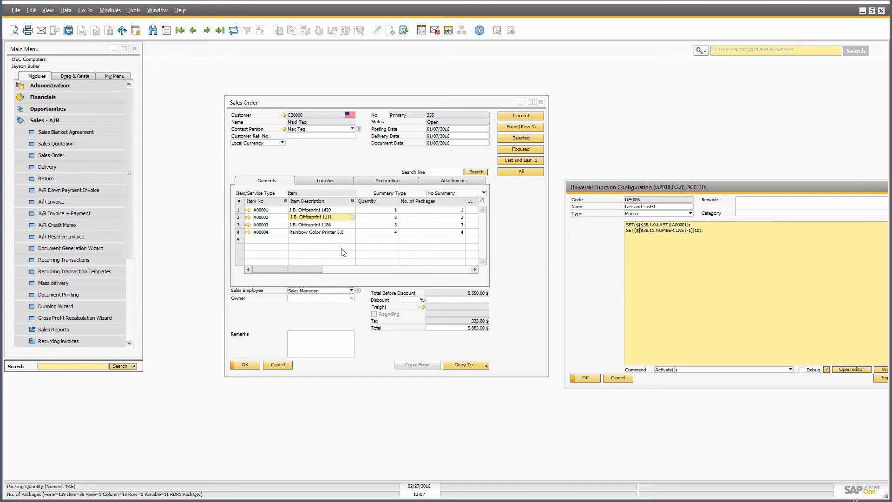
Enter item A00001 on row 5, acknowledge the 'row 5, Qty 1' message, and mark LAST-1
{"action": "type", "text": "A"}
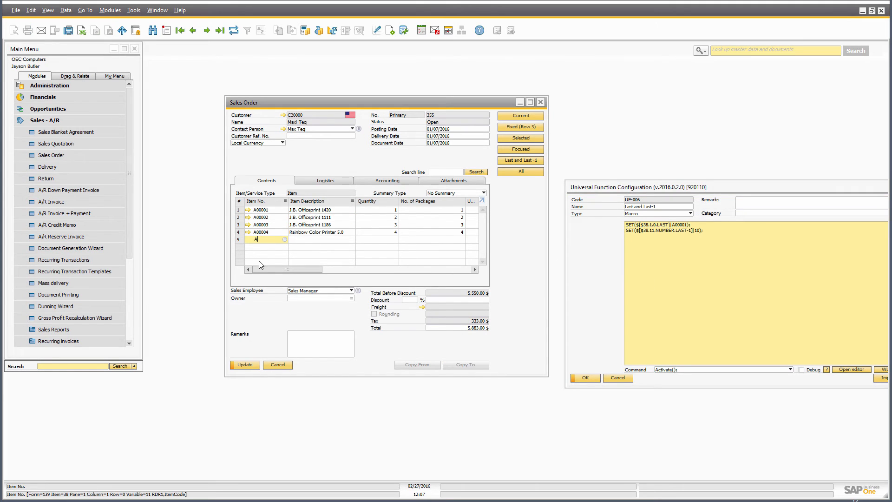
{"action": "type", "text": "A00001"}
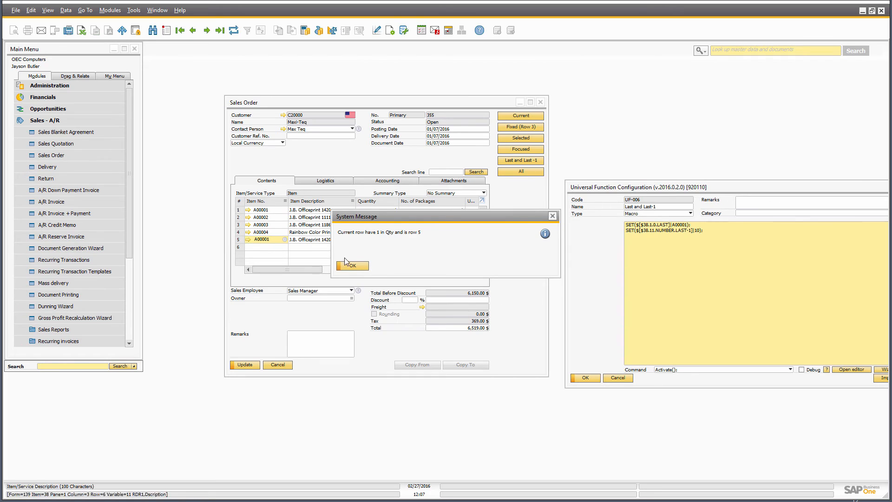
{"action": "left_click", "coordinate": [351, 266]}
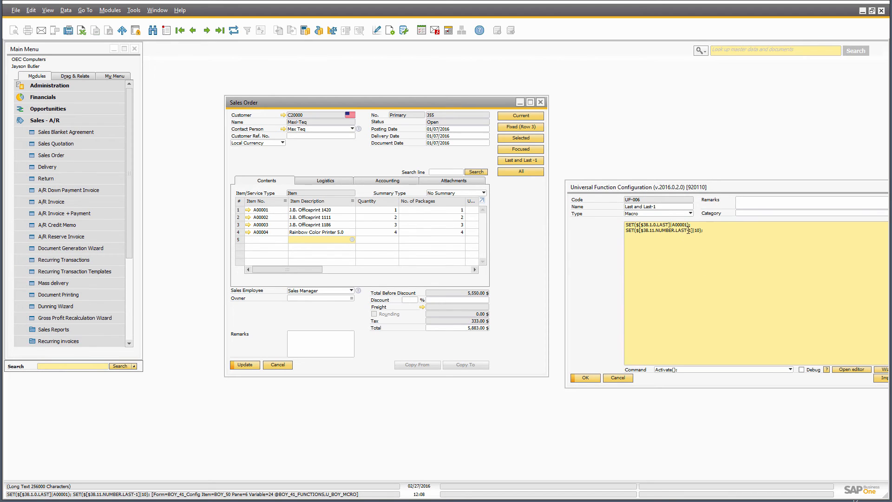
{"action": "double_click", "coordinate": [657, 224]}
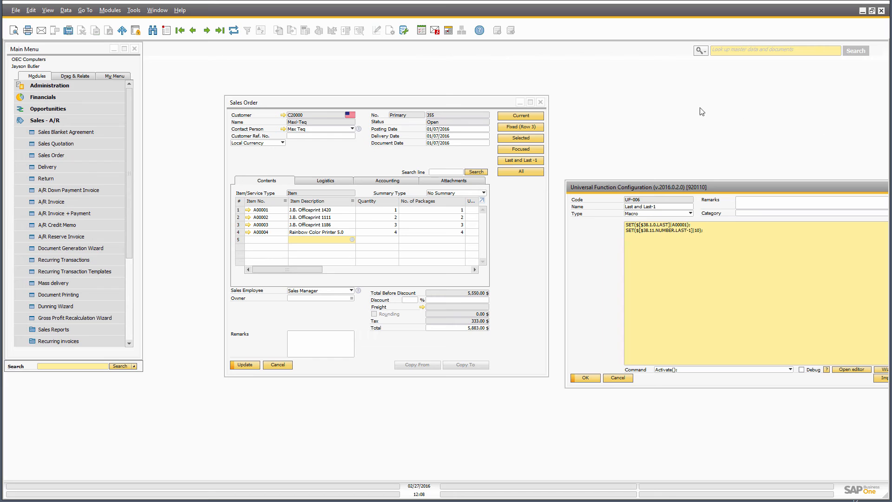
Run the Last and Last -1 button to put item A00001, quantity 10, in row 5
{"action": "left_click", "coordinate": [519, 159]}
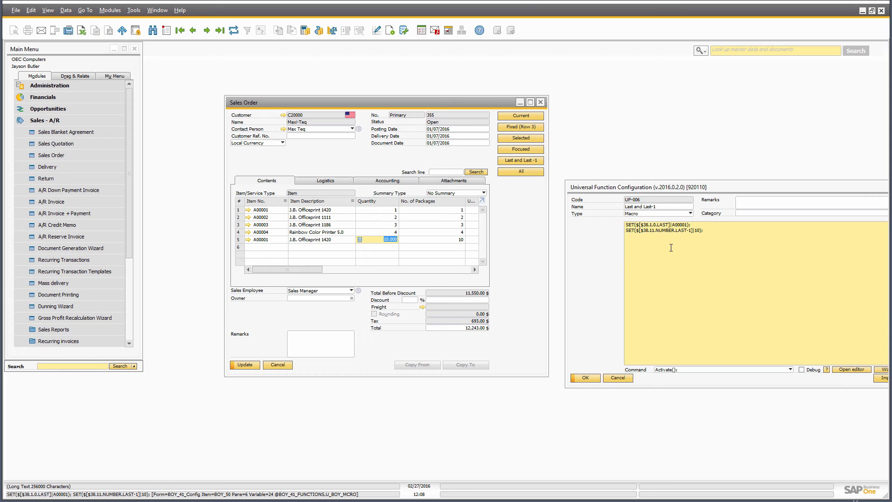
{"action": "mouse_move", "coordinate": [655, 283]}
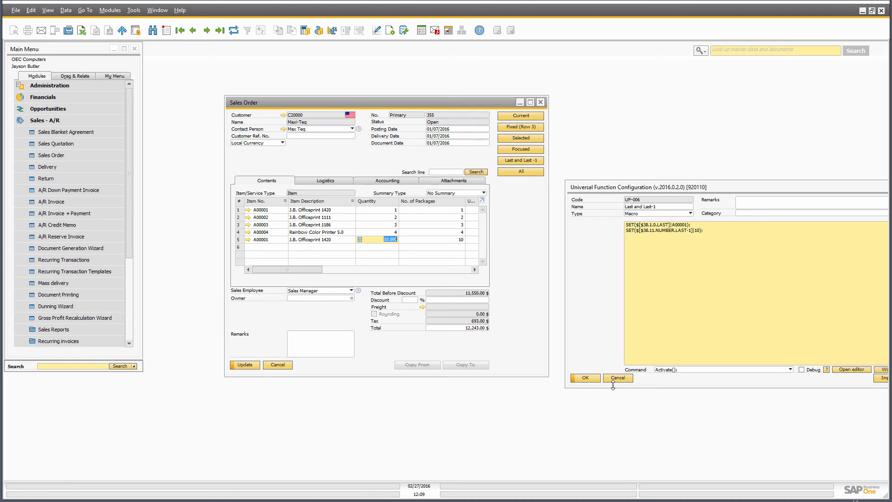
Close the Last function and row 1 message, then open the All button's Universal Function
{"action": "left_click", "coordinate": [584, 378]}
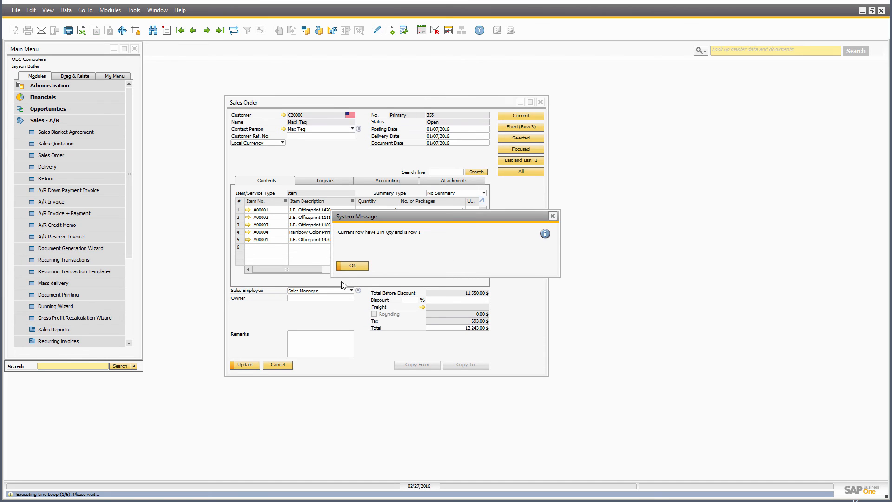
{"action": "left_click", "coordinate": [352, 265]}
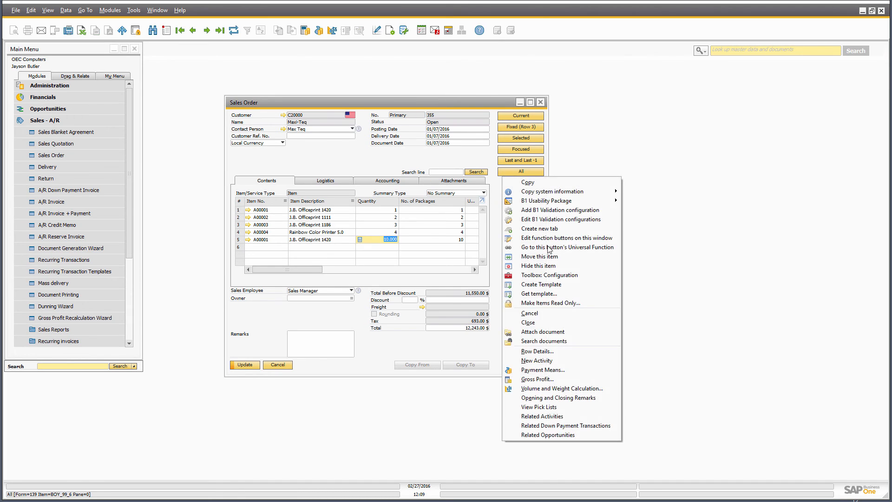
{"action": "left_click", "coordinate": [566, 247]}
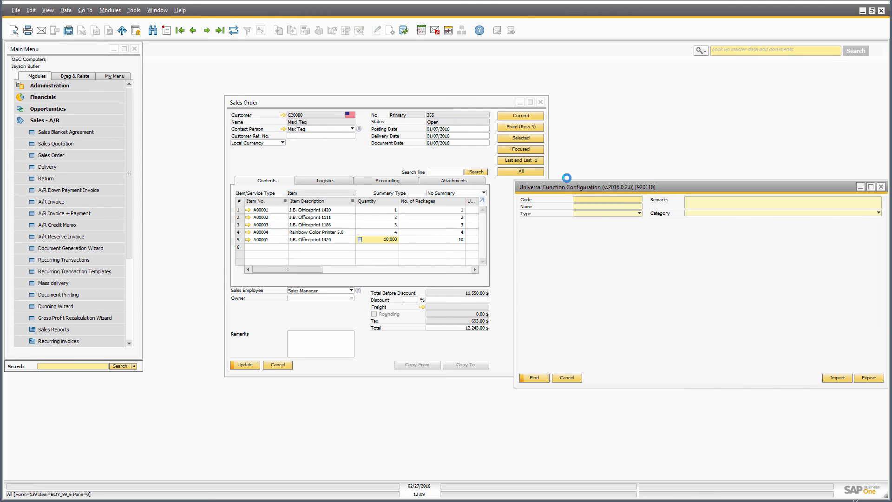
{"action": "left_click", "coordinate": [532, 377]}
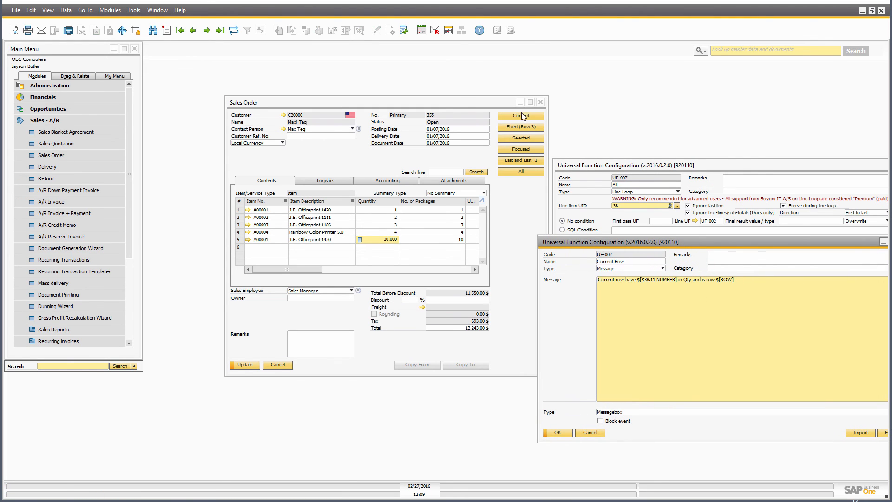
Run the All loop, acknowledging each row's quantity message in turn
{"action": "left_click", "coordinate": [744, 279]}
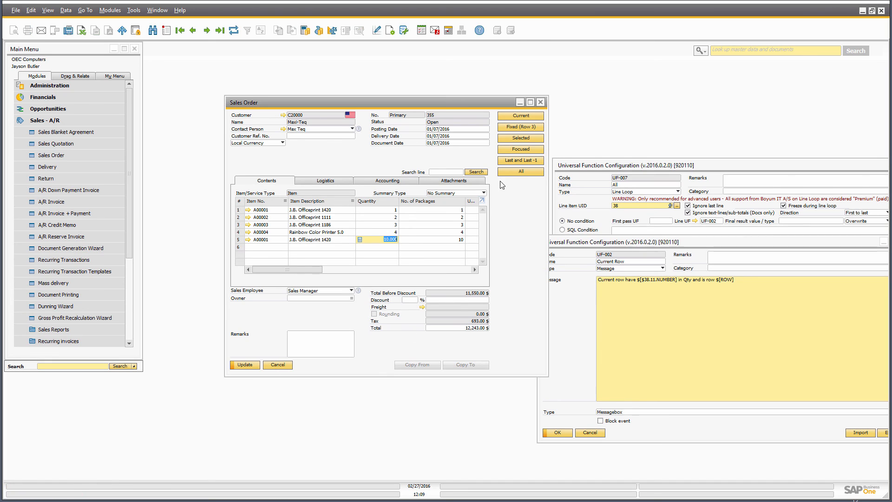
{"action": "mouse_move", "coordinate": [515, 180]}
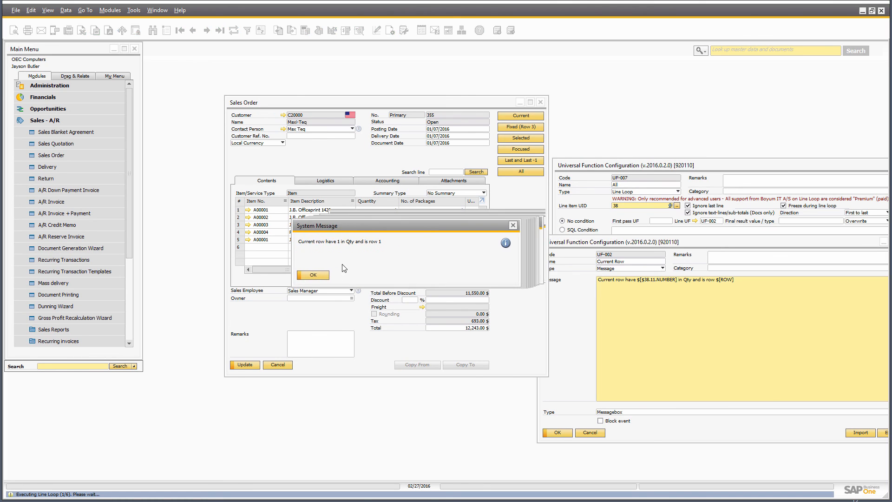
{"action": "left_click", "coordinate": [312, 274]}
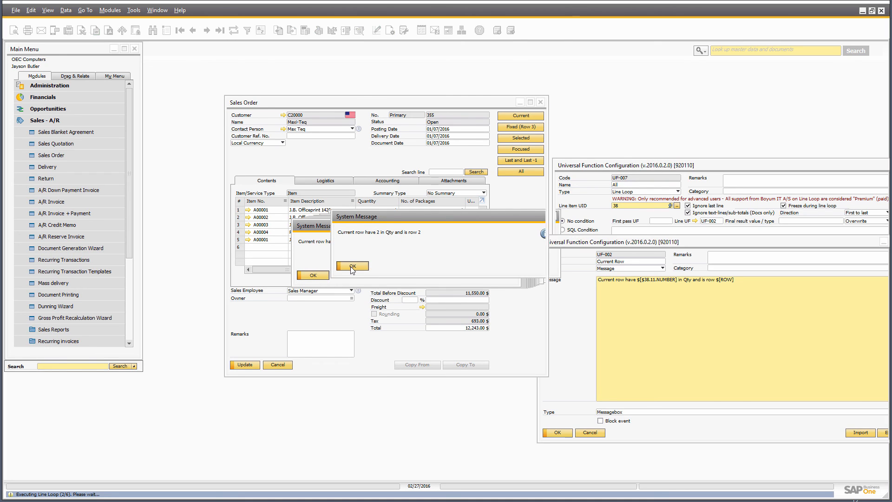
{"action": "left_click", "coordinate": [351, 266]}
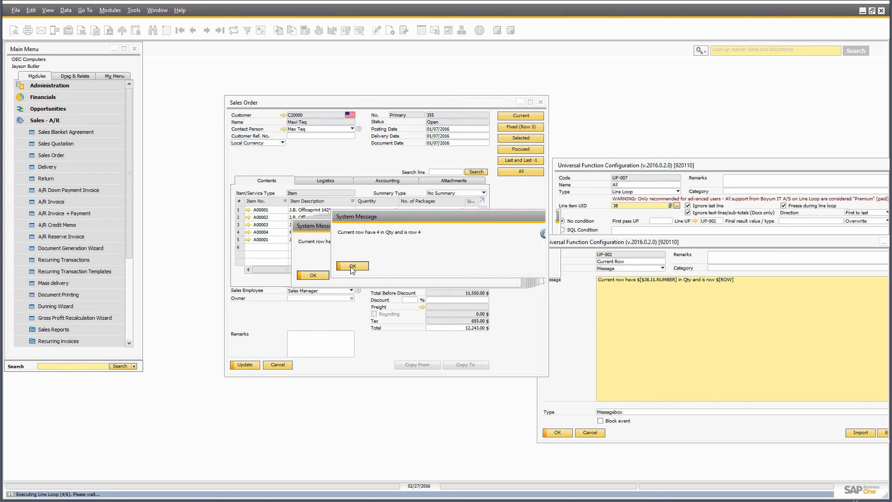
{"action": "left_click", "coordinate": [352, 266]}
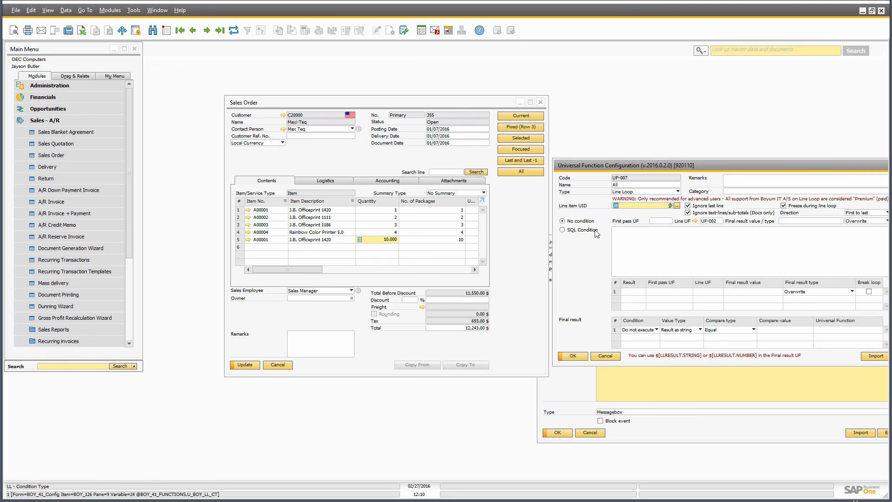
{"action": "mouse_move", "coordinate": [589, 247]}
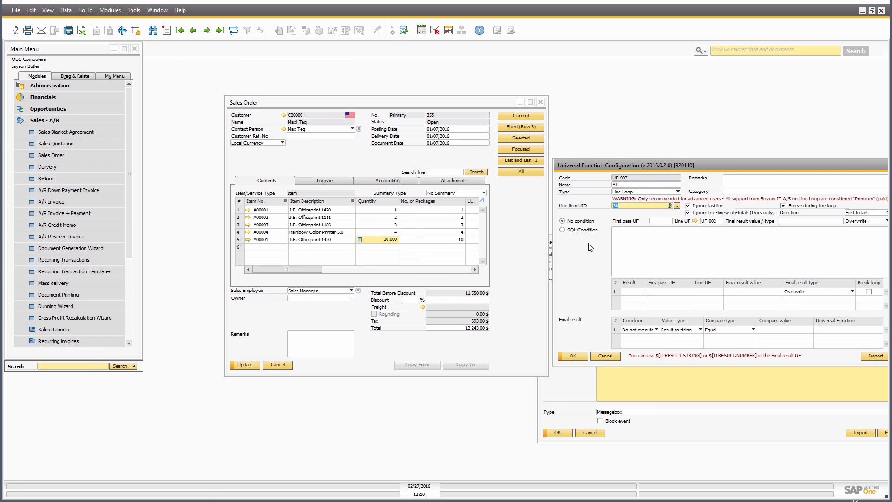
{"action": "mouse_move", "coordinate": [593, 306]}
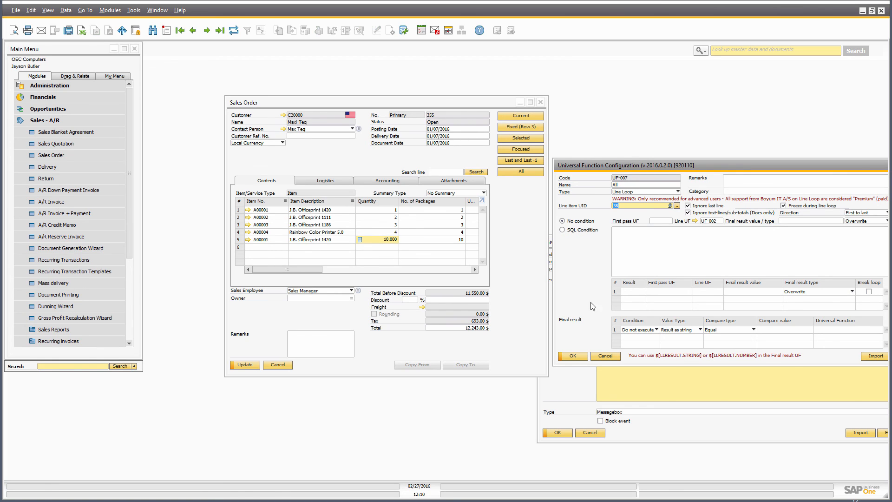